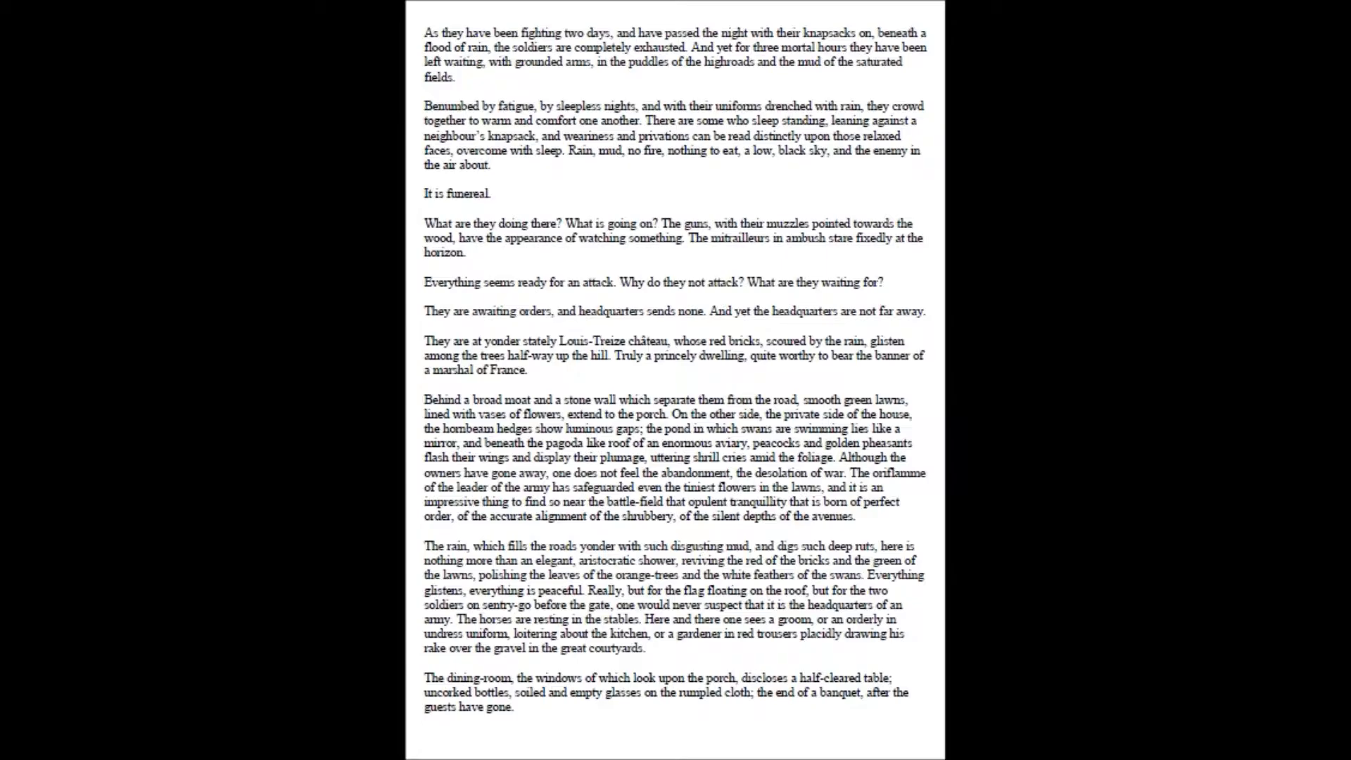
scroll("down", 3)
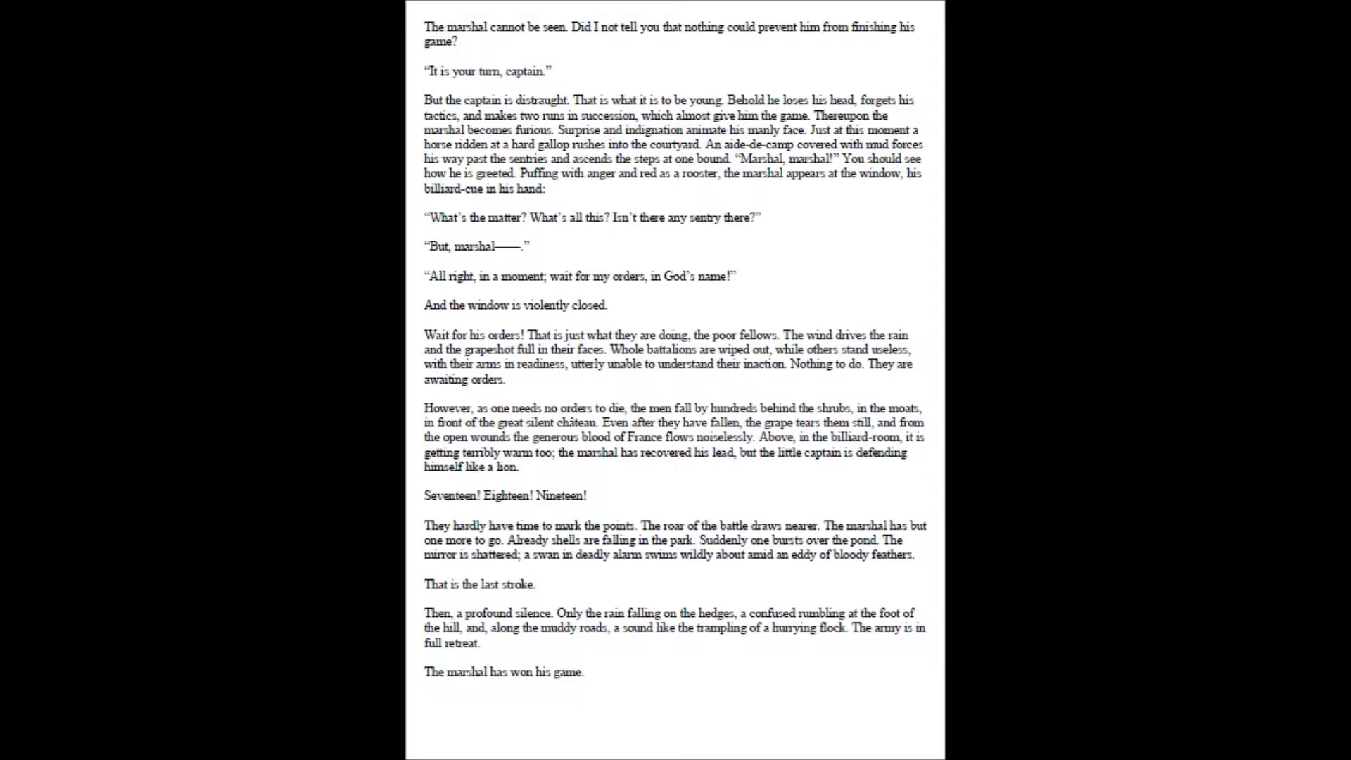